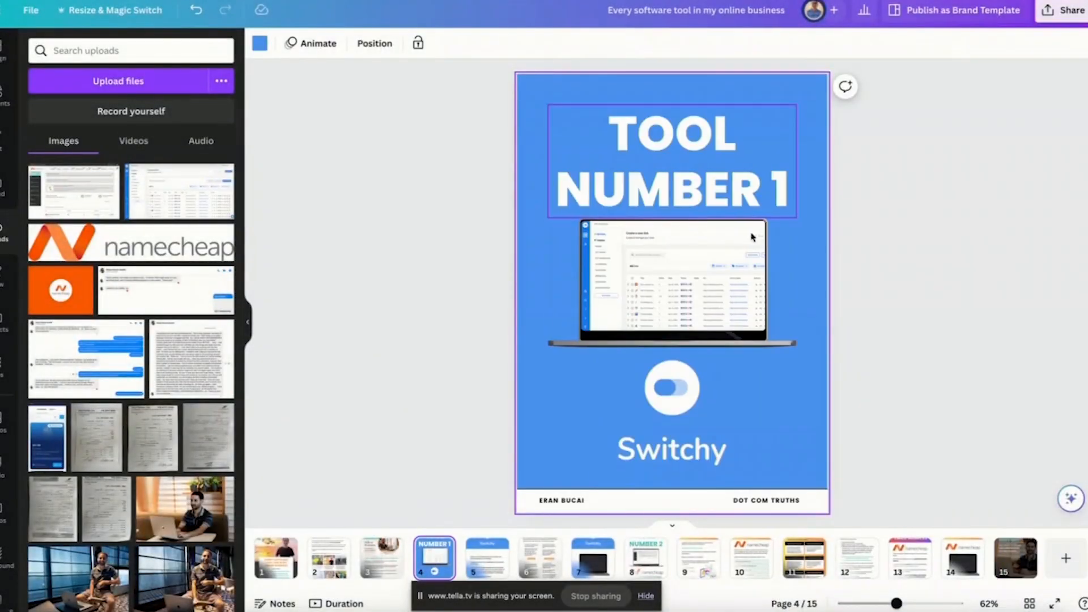
Step: Switch from the Canva ebook to the published Simplebooklet flipbook at its welcome spread
{"action": "left_click", "coordinate": [592, 557]}
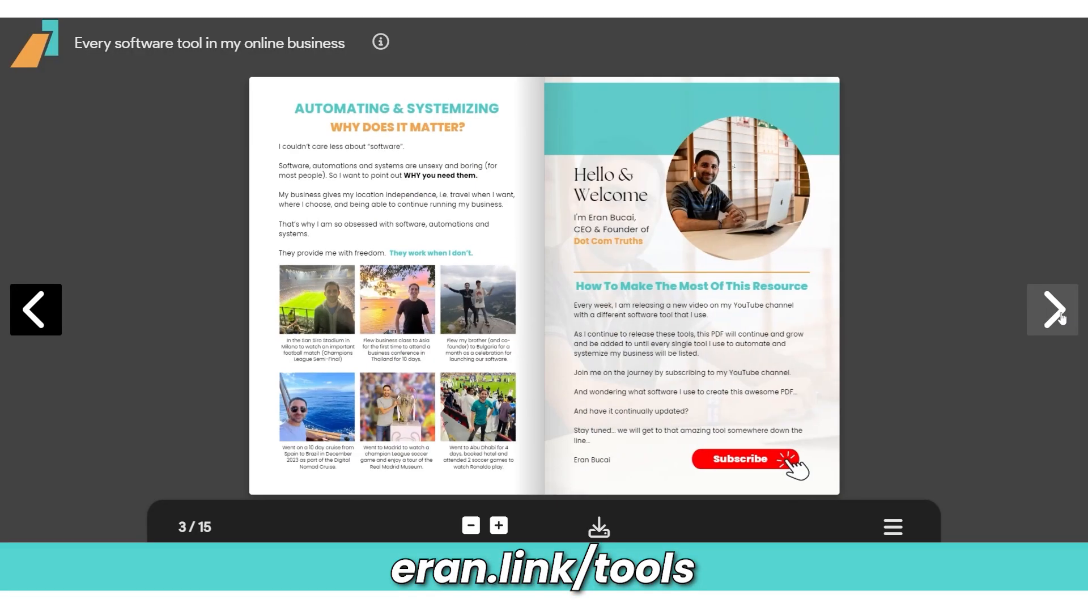
Step: Inspect the Switchy video spread on page 7/15 in Audience Preview, then enter Edit
{"action": "left_click", "coordinate": [1053, 309]}
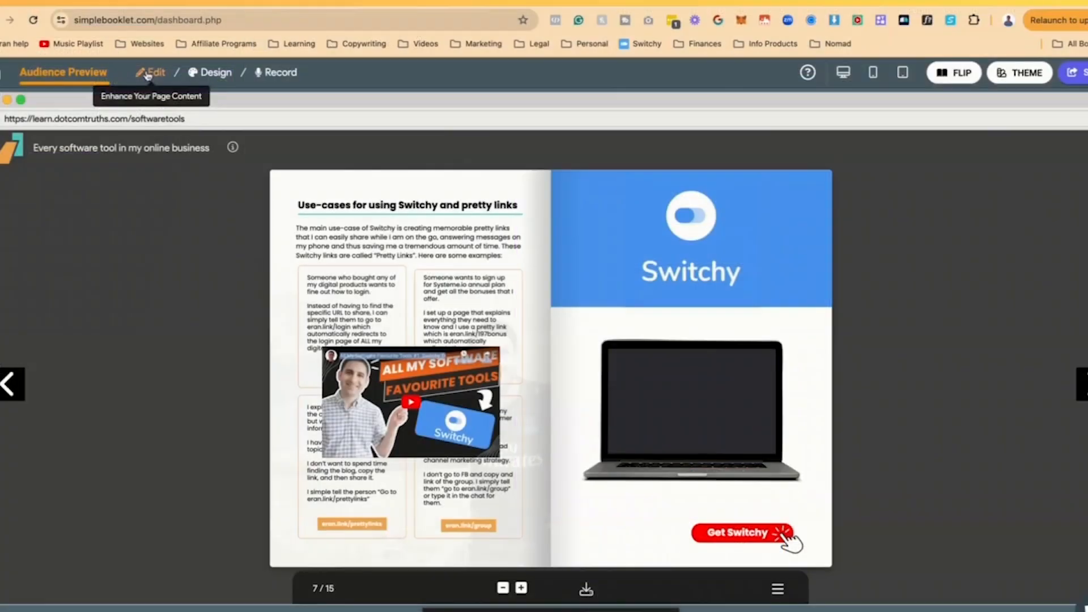
{"action": "left_click", "coordinate": [154, 72]}
{"action": "type", "text": "eran.link/t"}
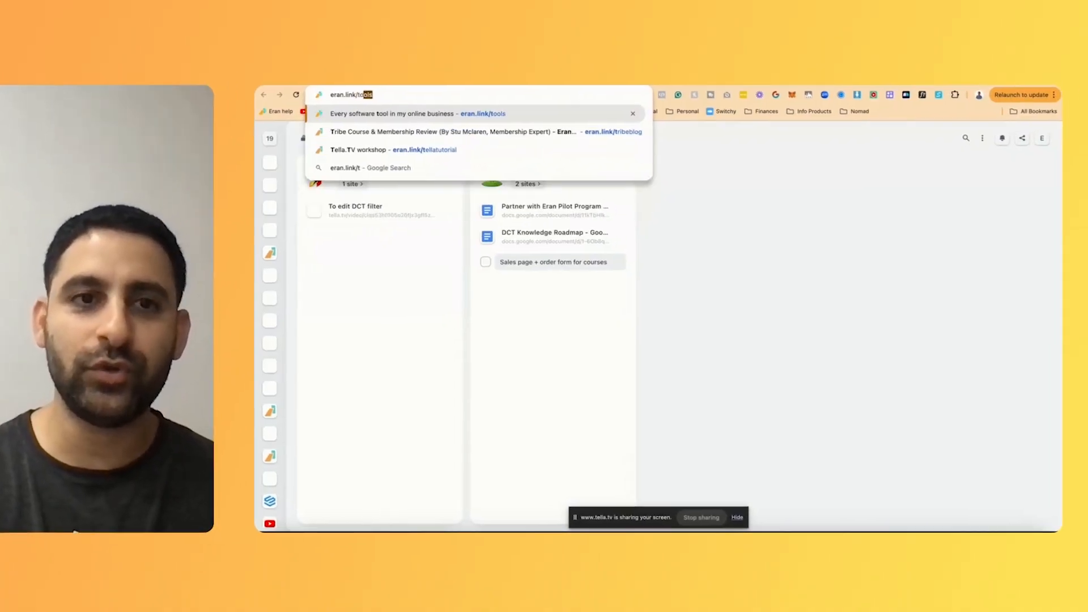
Step: Open the eran.link/tools short link from the address bar suggestion
{"action": "key", "text": "Enter"}
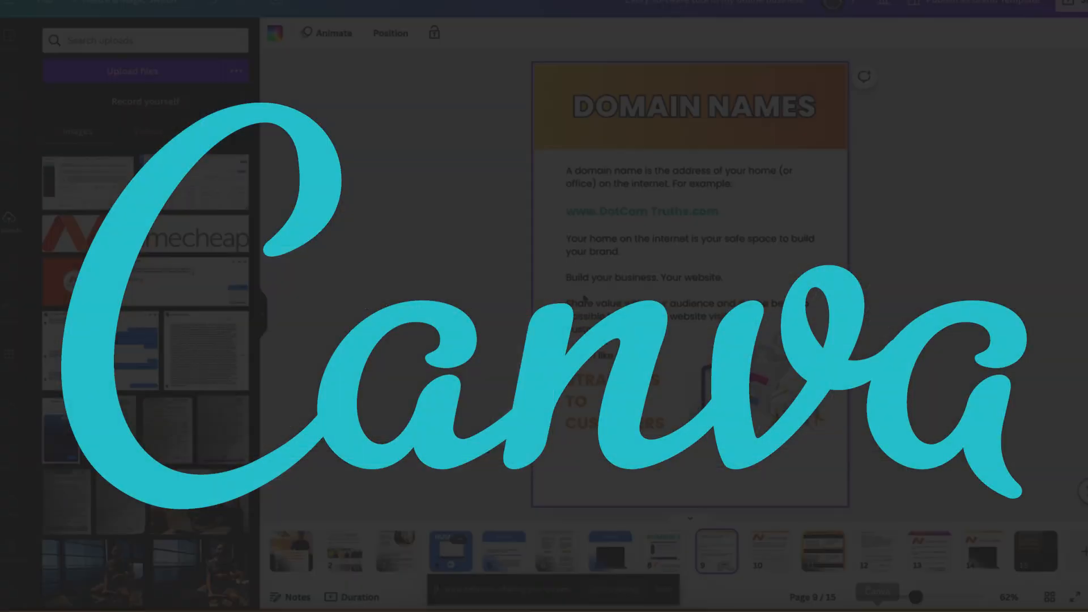
Step: Flip through the ebook's pages, from the Switchy intro to the final thank-you page
{"action": "left_click", "coordinate": [343, 551]}
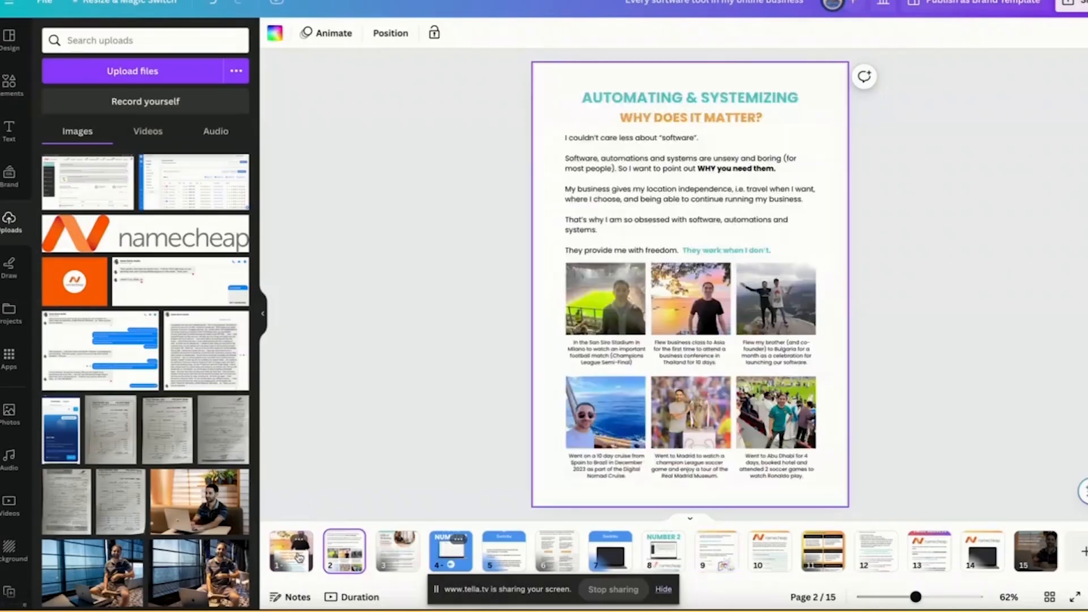
{"action": "left_click", "coordinate": [558, 551]}
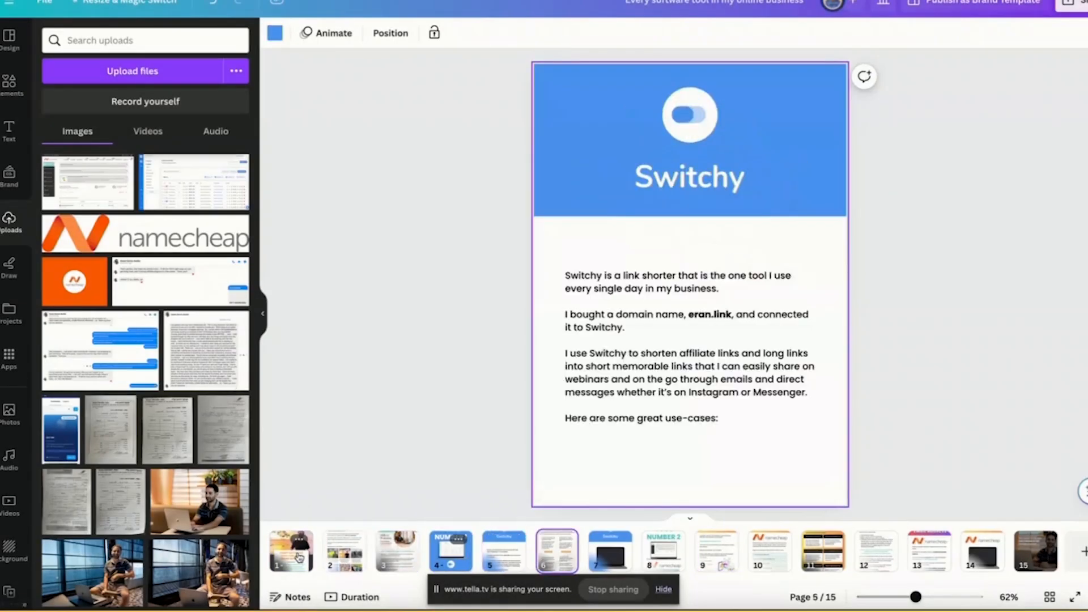
{"action": "left_click", "coordinate": [878, 552]}
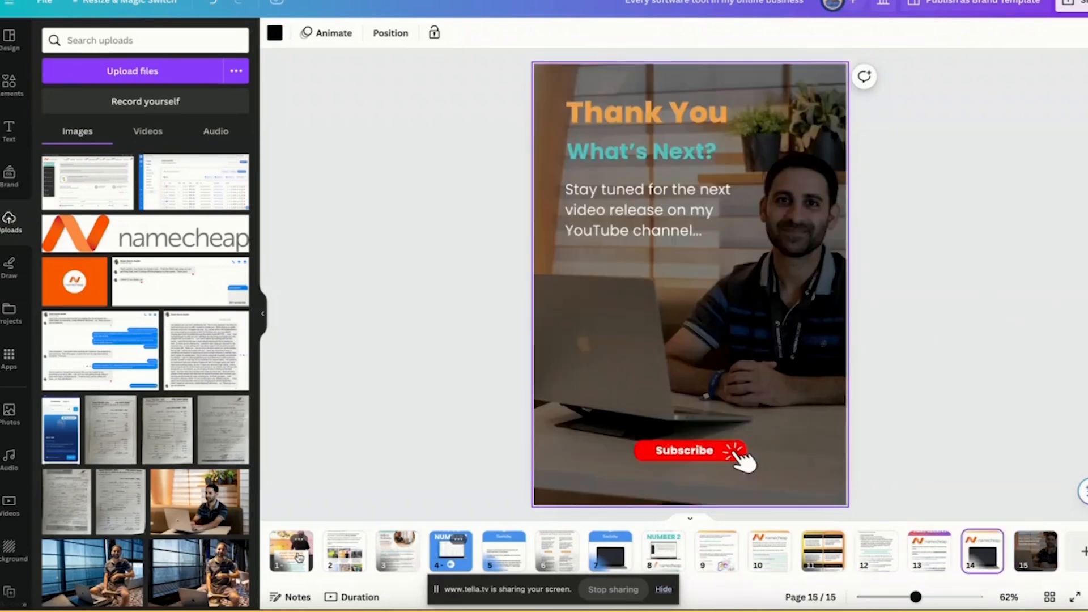
{"action": "left_click", "coordinate": [1036, 552]}
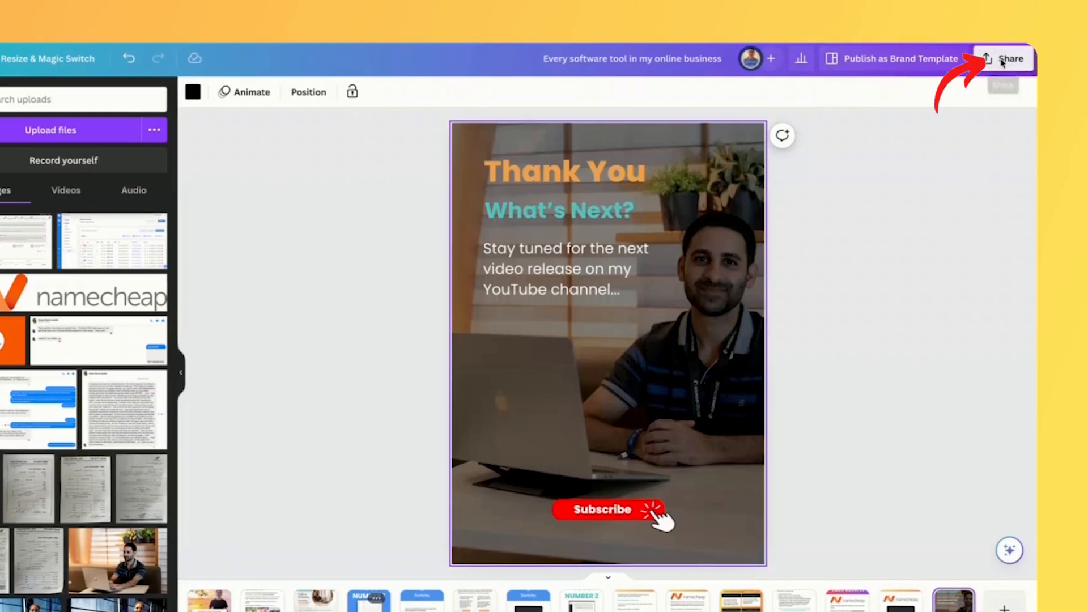
Step: Send all 15 pages (1–15) to the Simplebooklet Flip app from Share
{"action": "left_click", "coordinate": [1012, 58]}
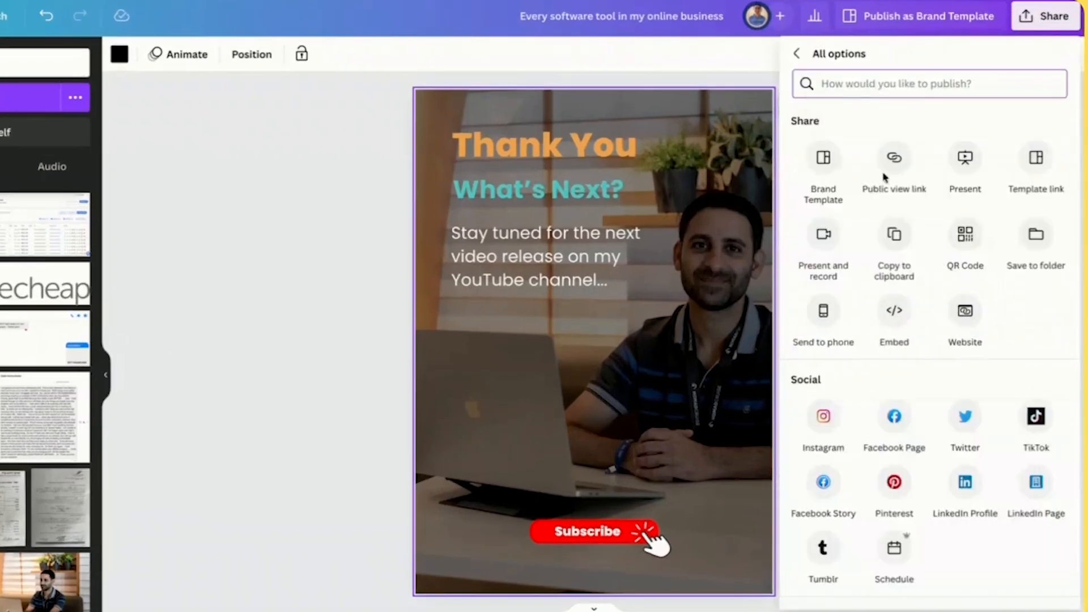
{"action": "type", "text": "simple"}
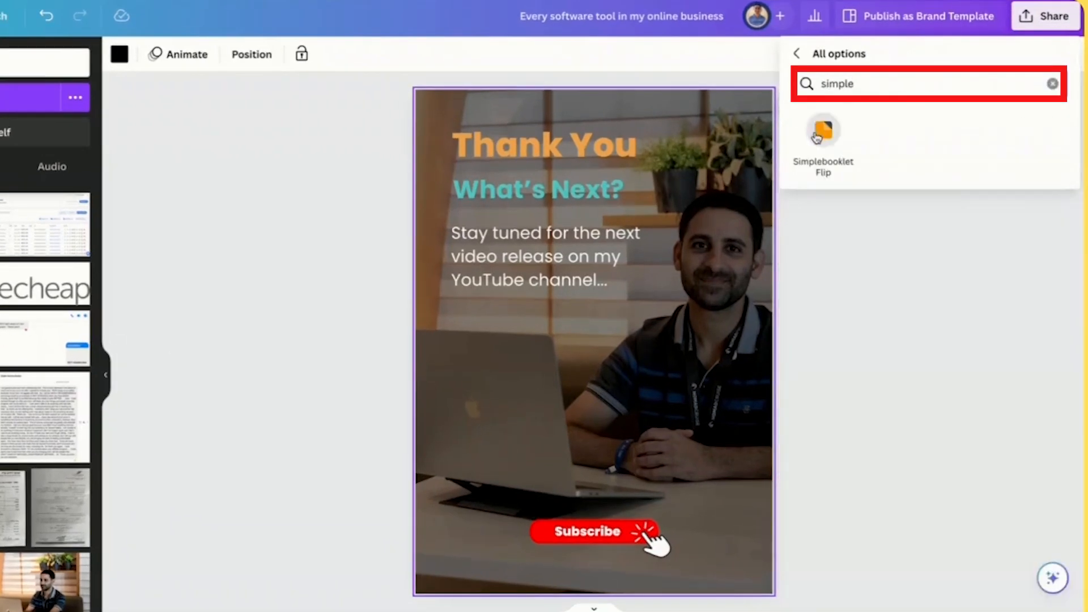
{"action": "left_click", "coordinate": [823, 133]}
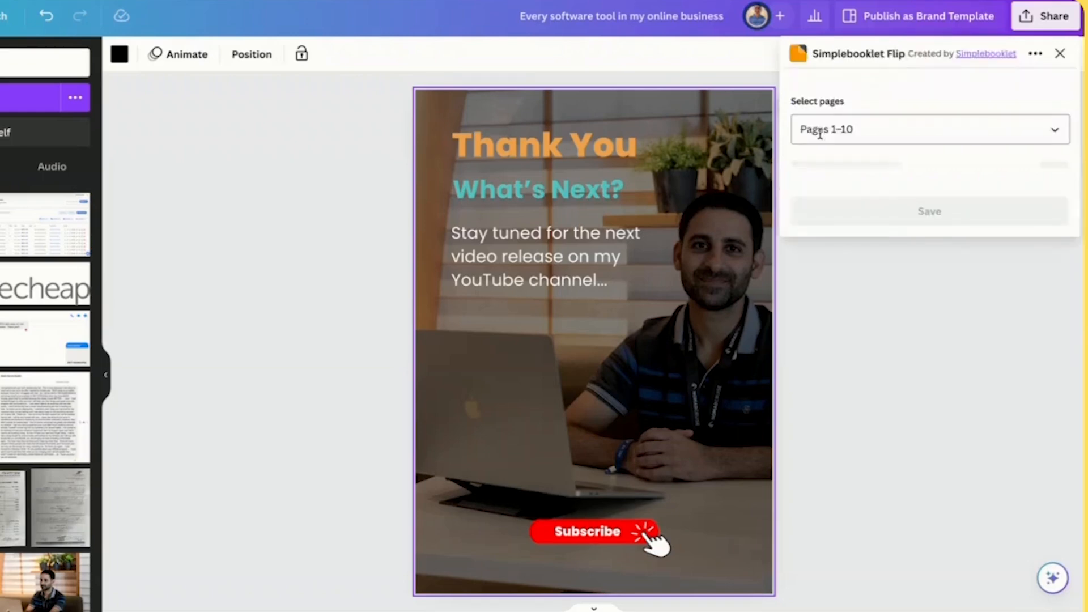
{"action": "left_click", "coordinate": [919, 129]}
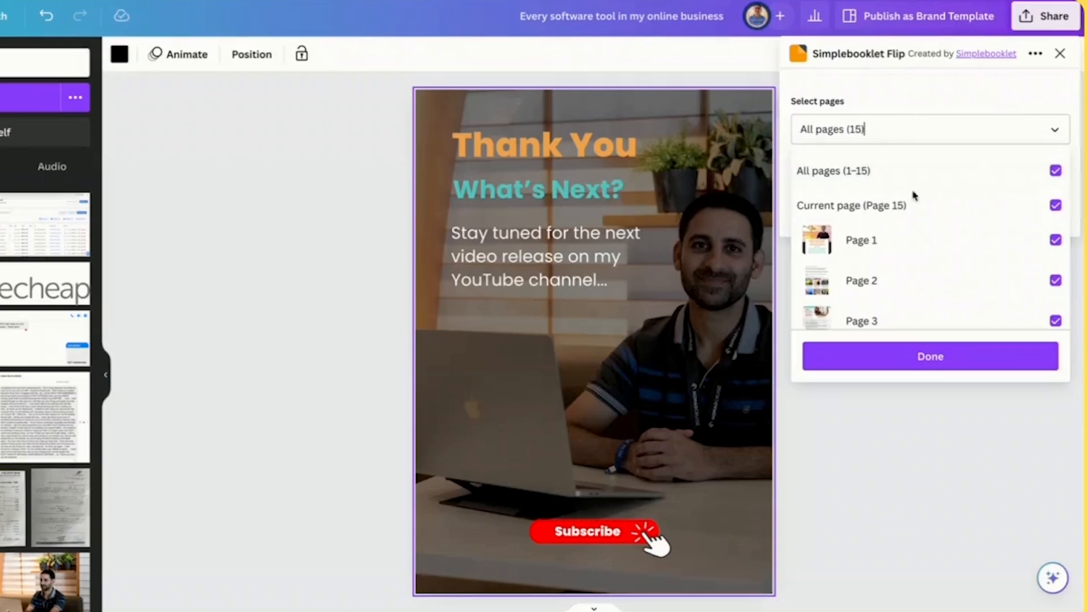
{"action": "left_click", "coordinate": [931, 356]}
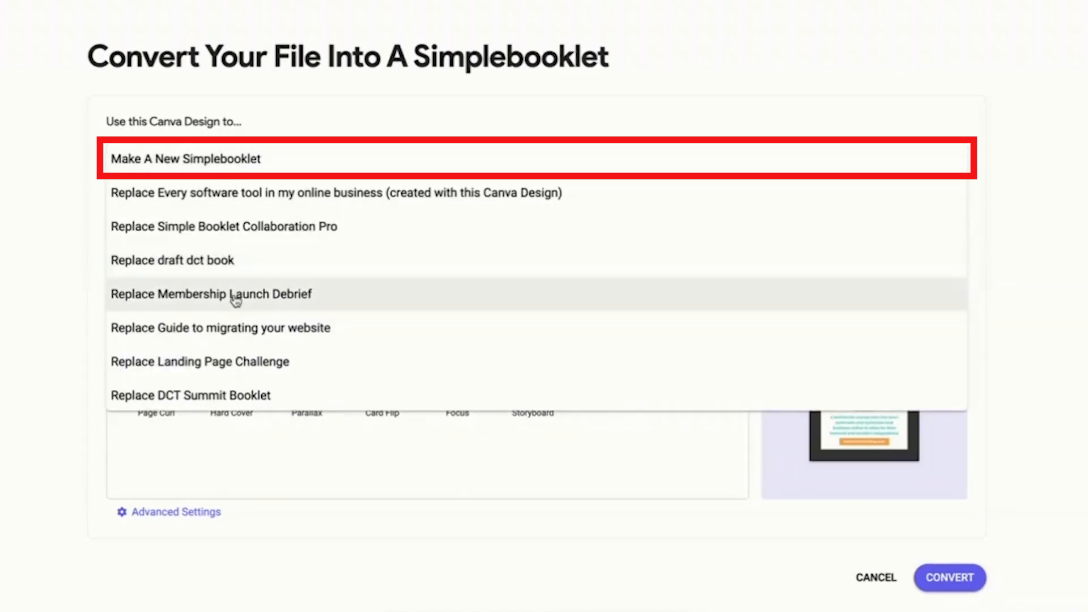
Step: Scroll down the Convert page to review the Canva design conversion options
{"action": "scroll", "scroll_direction": "down", "scroll_amount": 3}
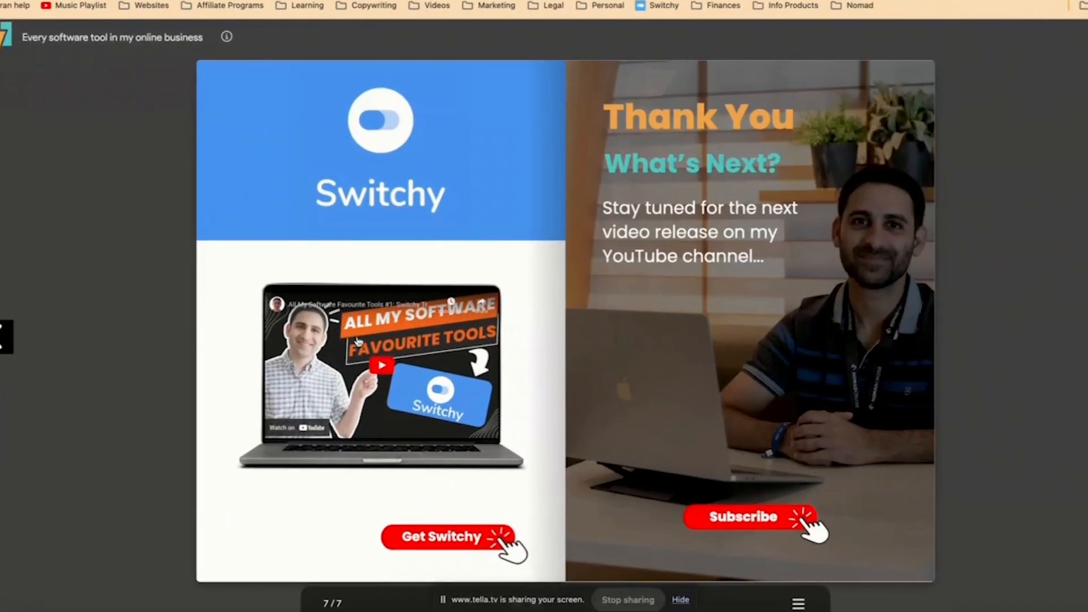
Step: Set conversion to replace 'Every software tool in my online business', keeping previous enhancements
{"action": "left_click", "coordinate": [381, 364]}
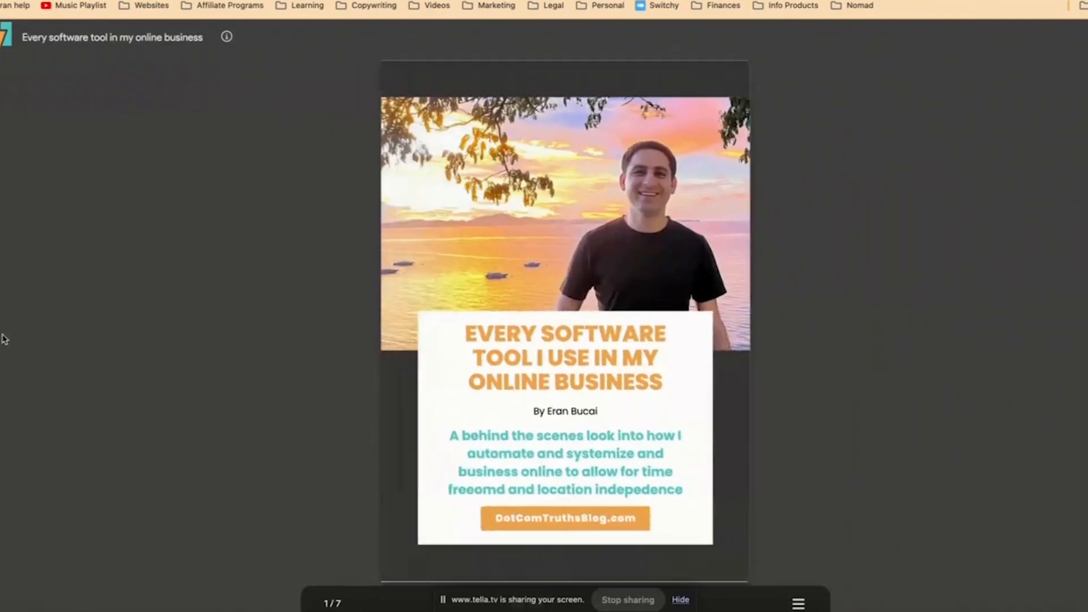
{"action": "left_click", "coordinate": [684, 546]}
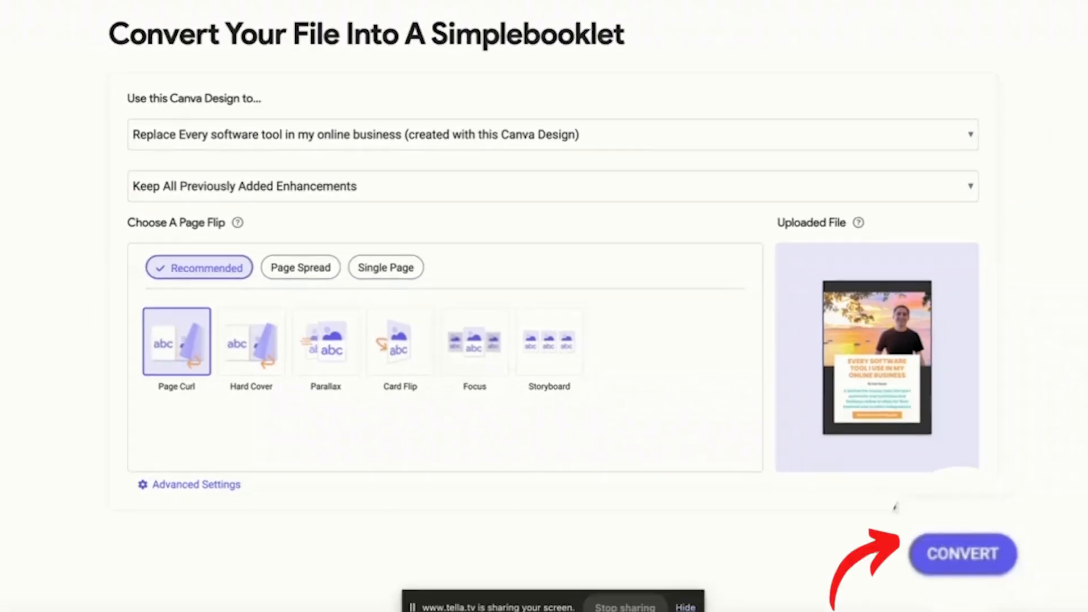
Step: Convert the Canva design into the replacement 15-page flipbook
{"action": "left_click", "coordinate": [963, 553]}
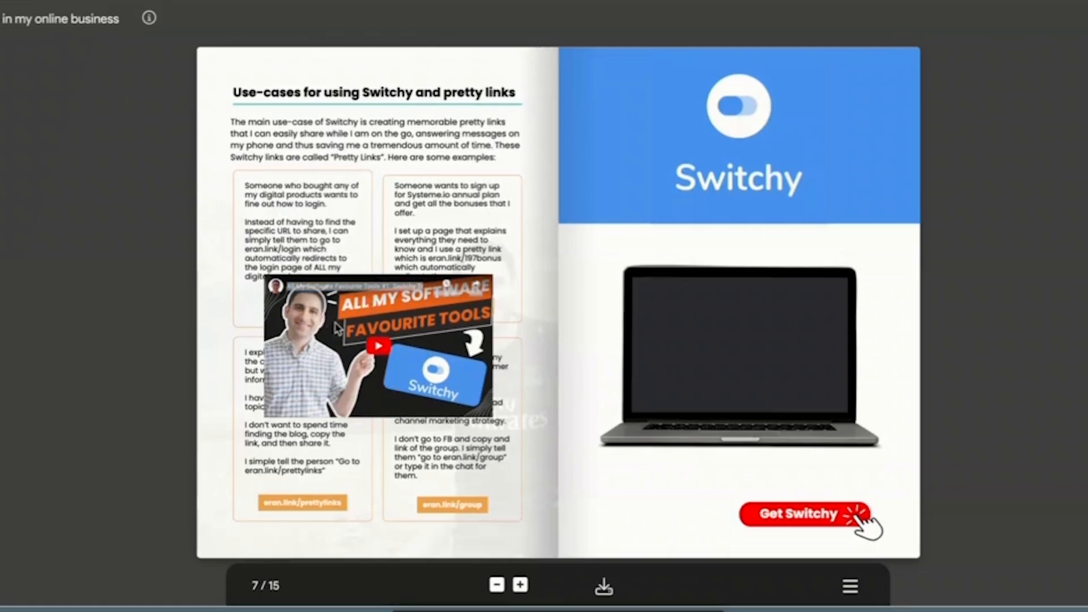
{"action": "mouse_move", "coordinate": [773, 348]}
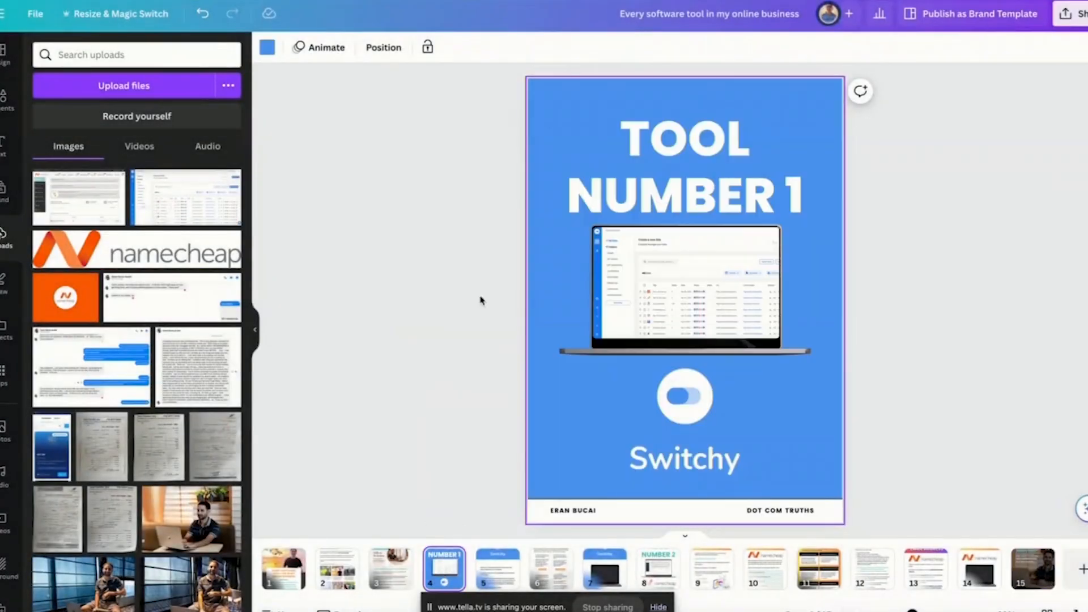
{"action": "mouse_move", "coordinate": [604, 582]}
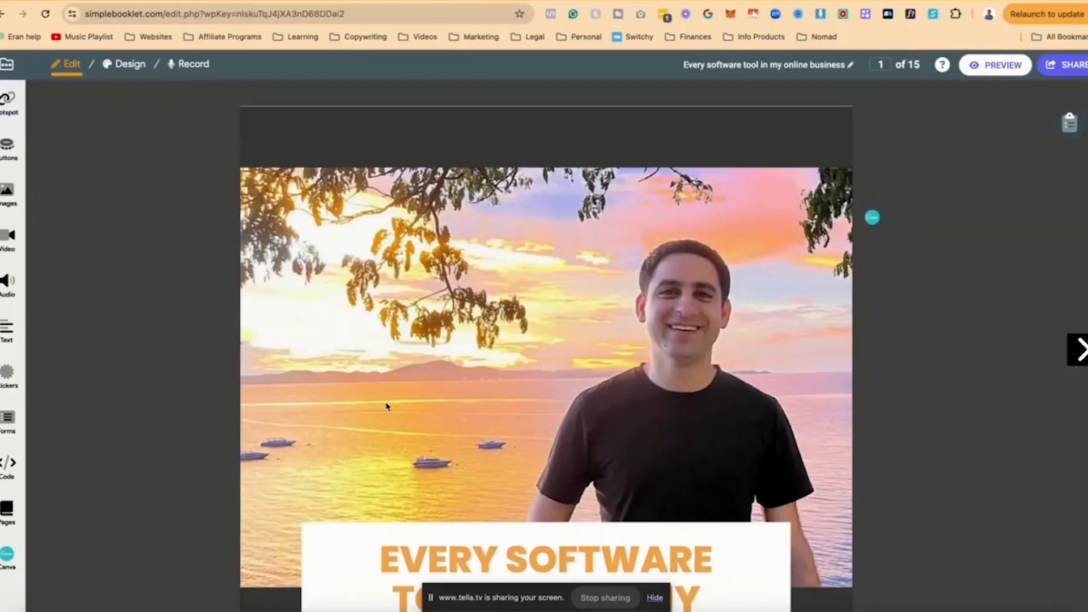
Step: Move the Switchy video from the use-cases page to page 7, sized to the laptop screen
{"action": "left_click", "coordinate": [1081, 348]}
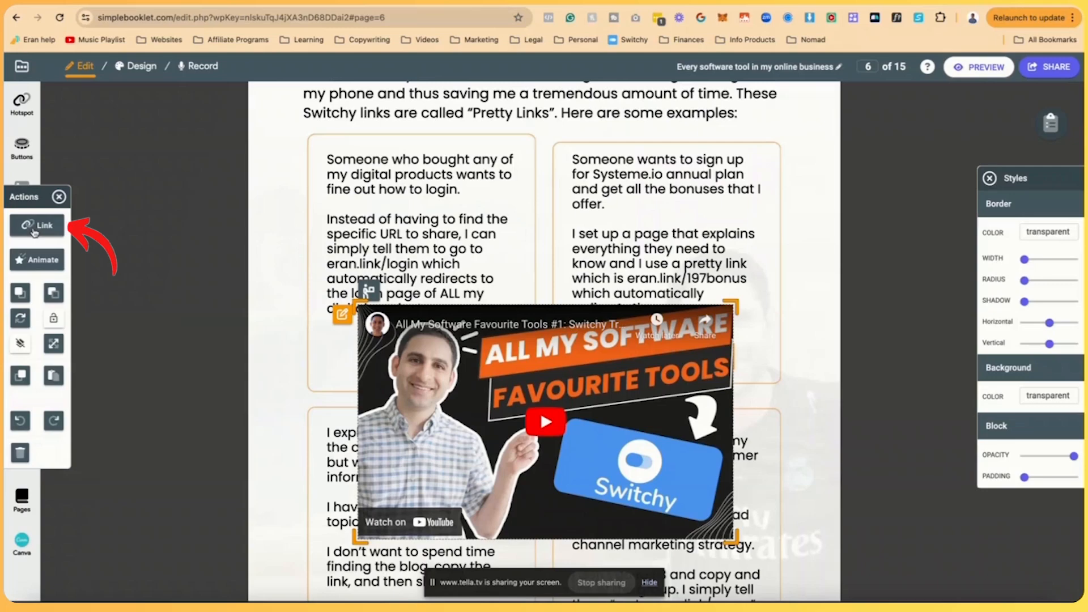
{"action": "left_click", "coordinate": [36, 225]}
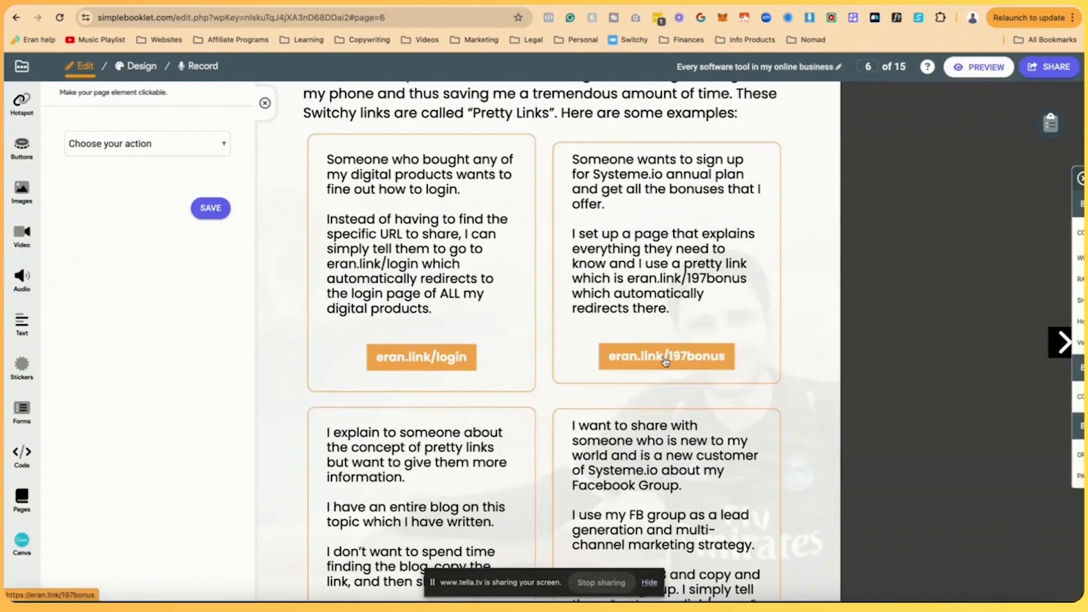
{"action": "left_click", "coordinate": [666, 356]}
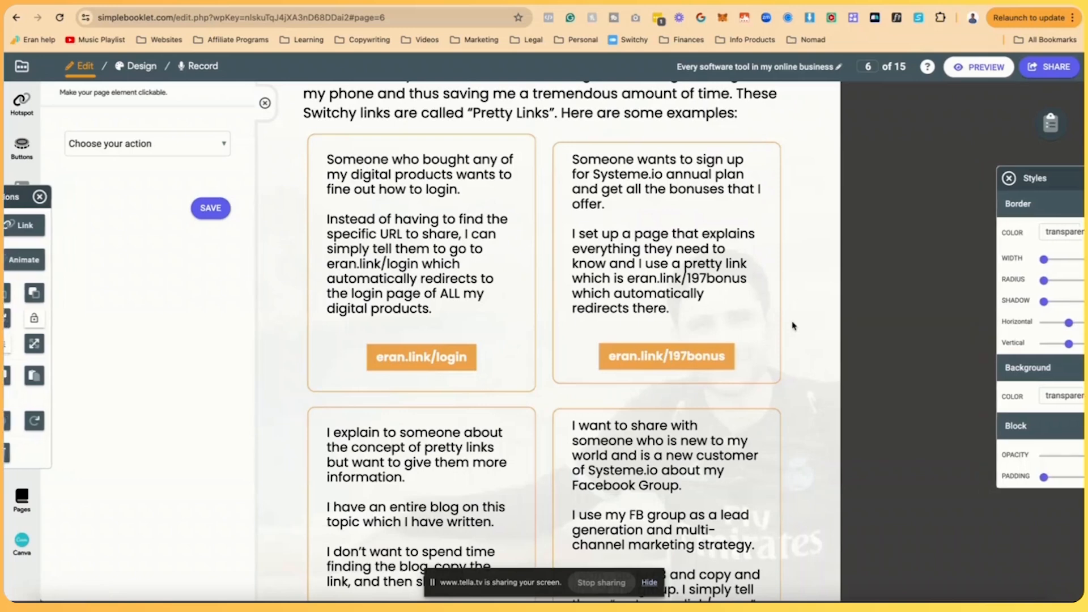
{"action": "left_click", "coordinate": [1064, 343]}
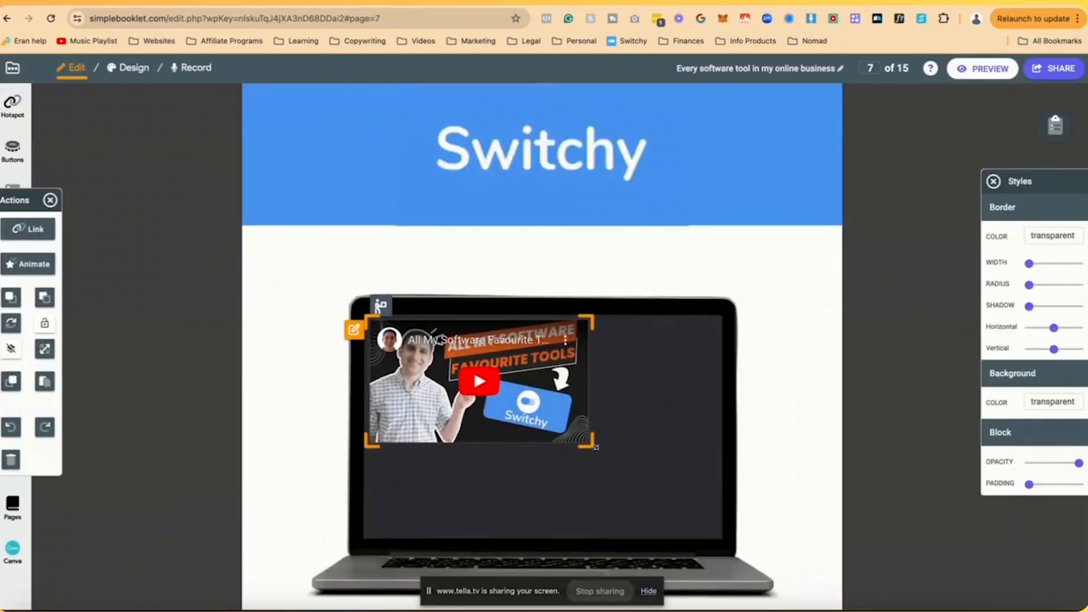
{"action": "left_click_drag", "start_coordinate": [597, 447], "coordinate": [724, 544]}
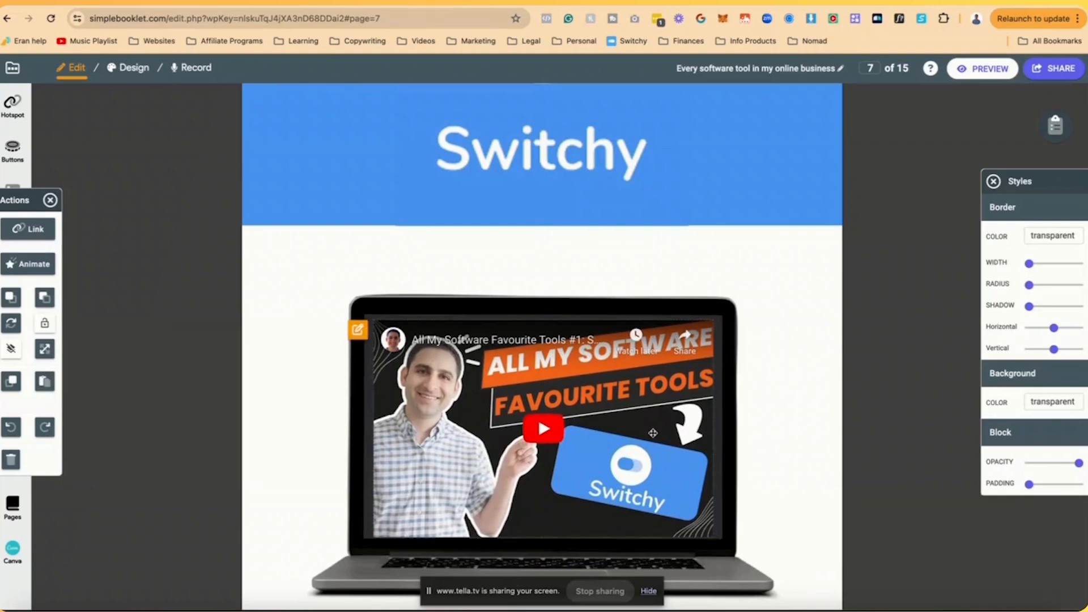
{"action": "left_click", "coordinate": [1068, 348]}
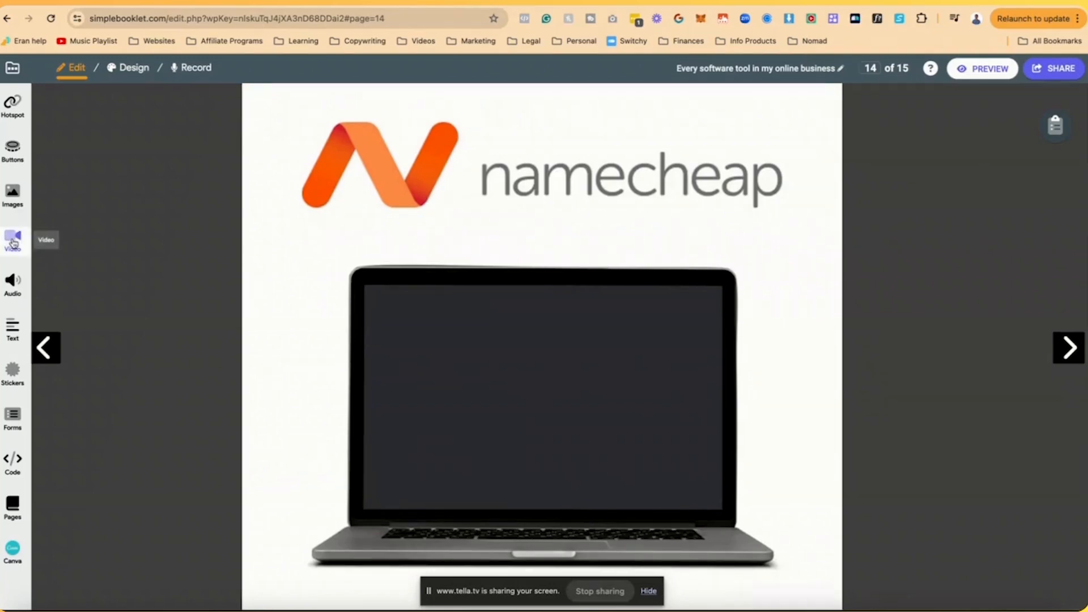
Step: Embed the domain-names video over page 14's laptop screen and preview the live booklet
{"action": "left_click", "coordinate": [13, 239]}
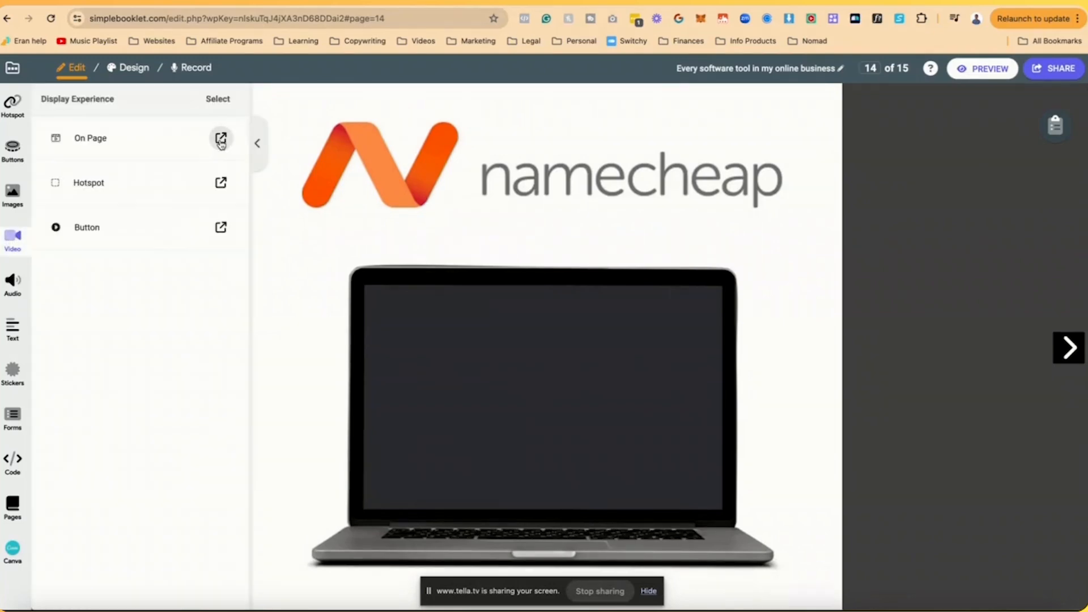
{"action": "left_click", "coordinate": [220, 138]}
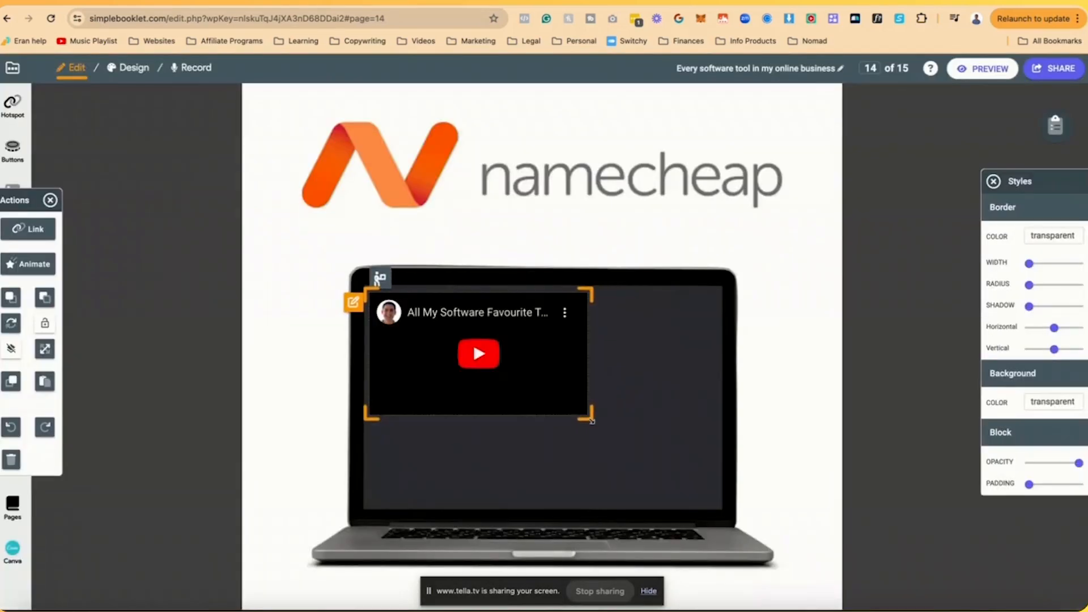
{"action": "left_click_drag", "start_coordinate": [590, 420], "coordinate": [726, 514]}
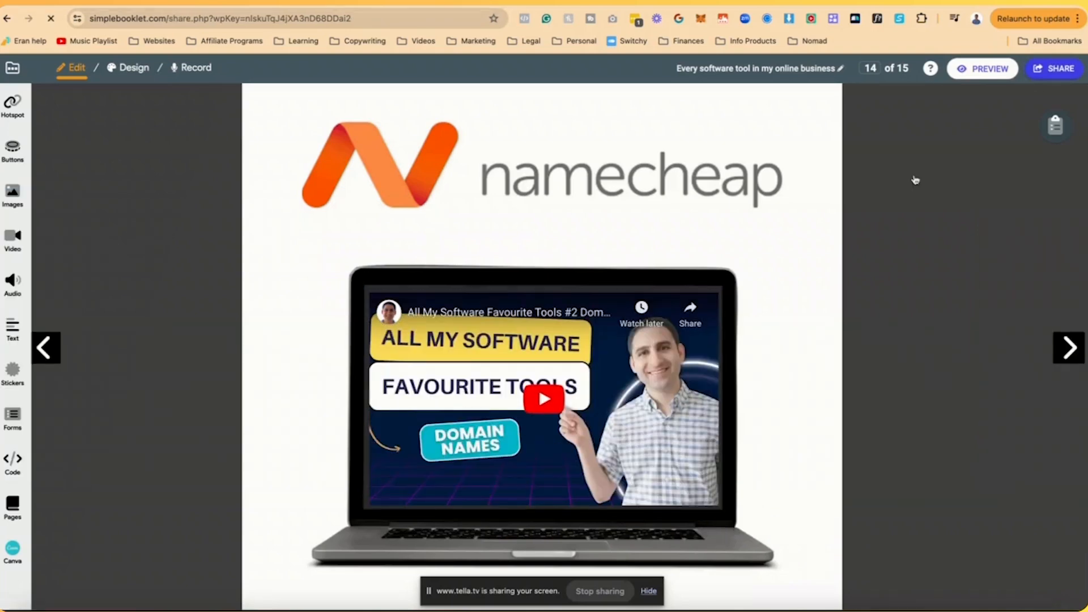
{"action": "left_click", "coordinate": [1054, 68]}
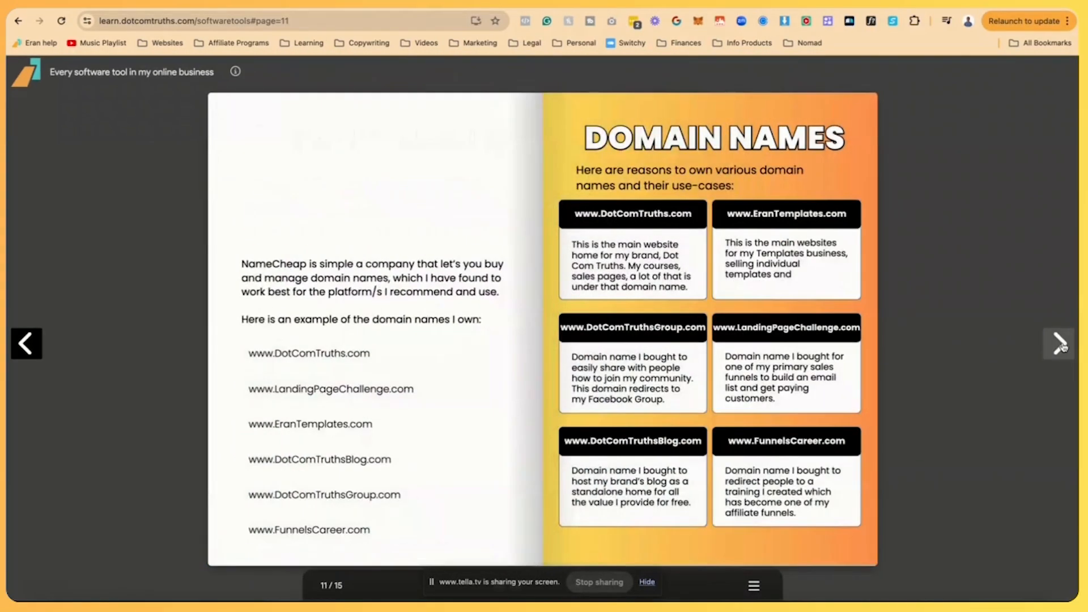
{"action": "left_click", "coordinate": [1058, 342]}
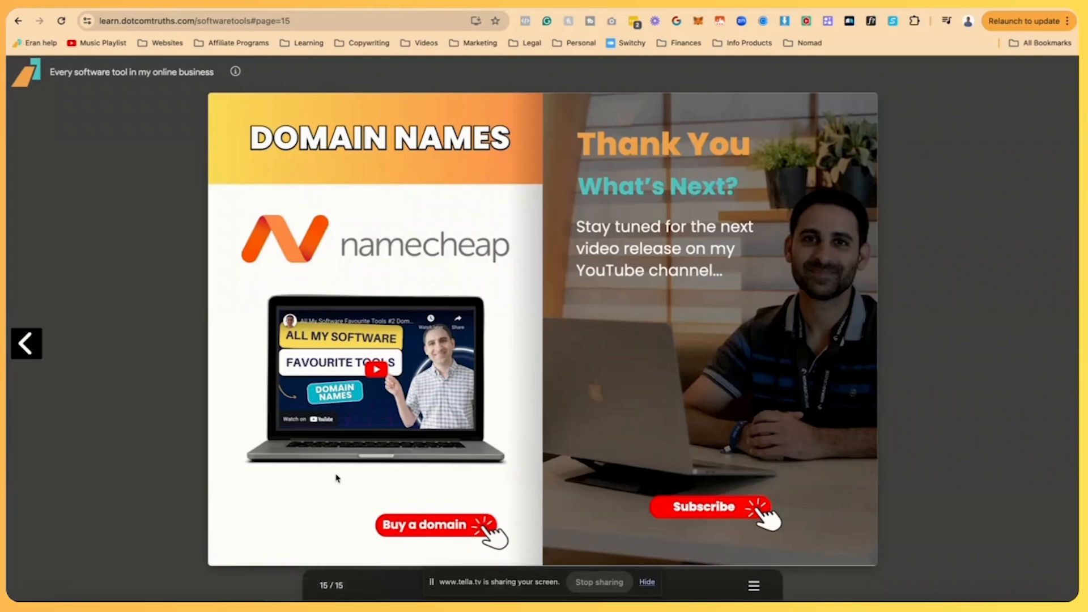
{"action": "mouse_move", "coordinate": [709, 203]}
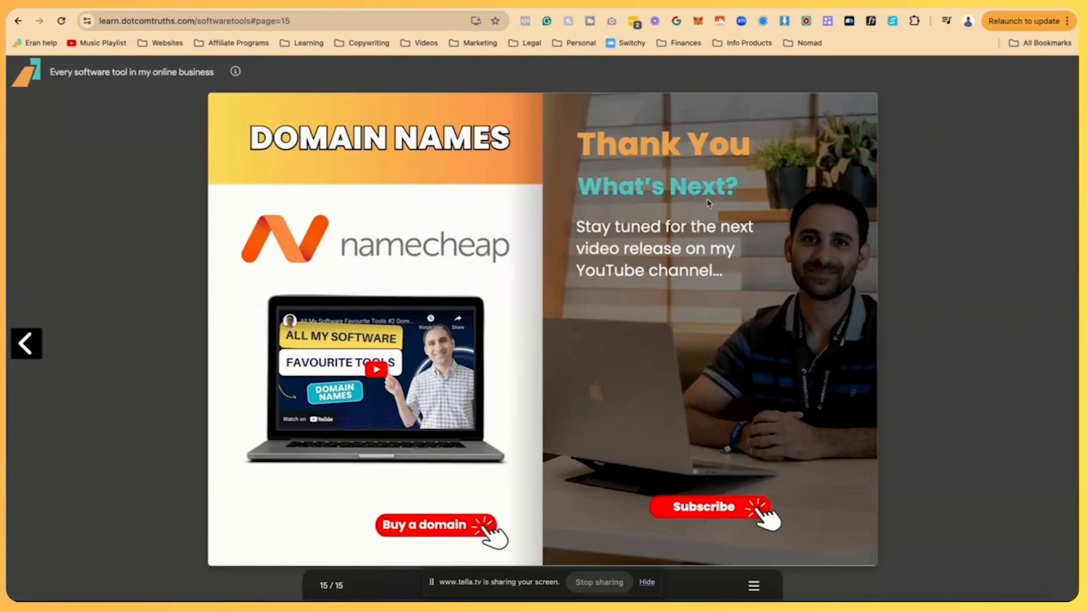